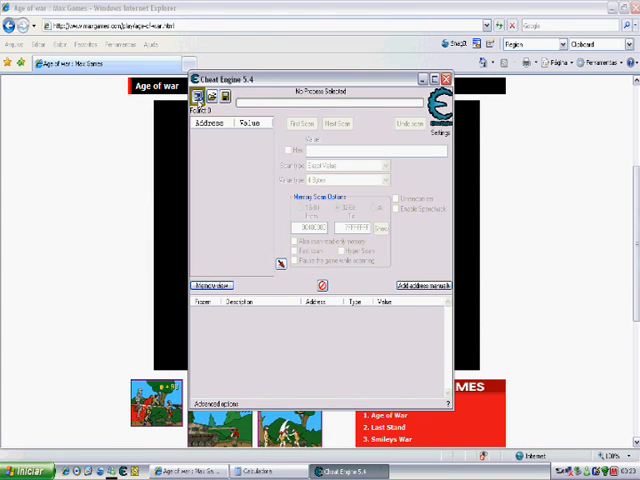
# - Attach to iexplore.exe and run a 4-byte First Scan for the current gold amount
pyautogui.click(200, 96)
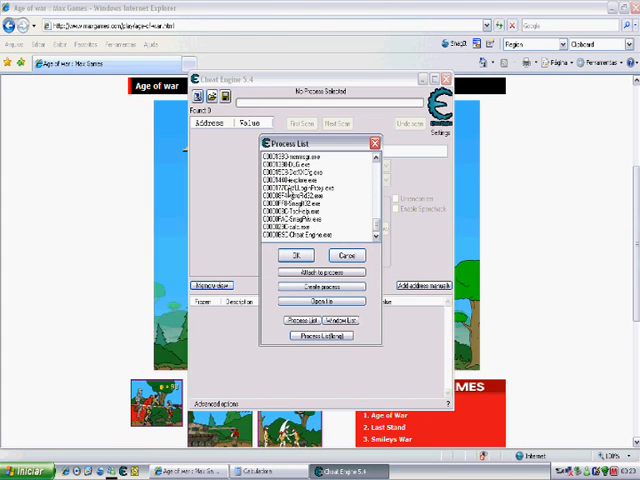
pyautogui.click(294, 256)
pyautogui.write('1400')
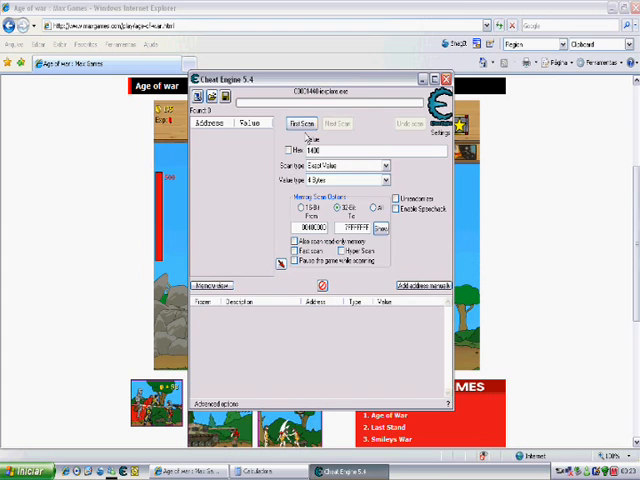
pyautogui.click(308, 122)
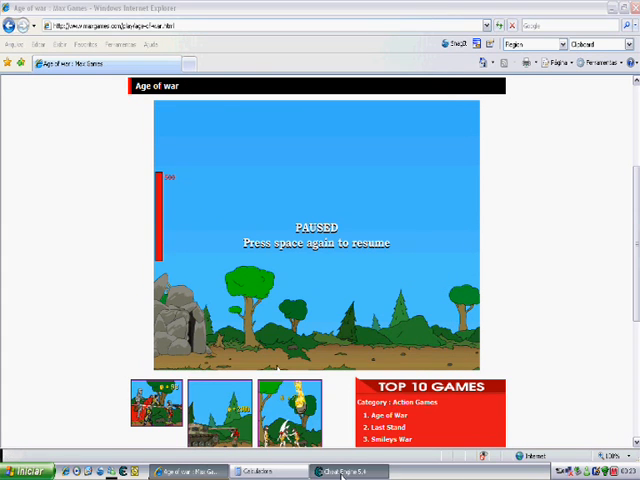
pyautogui.click(348, 472)
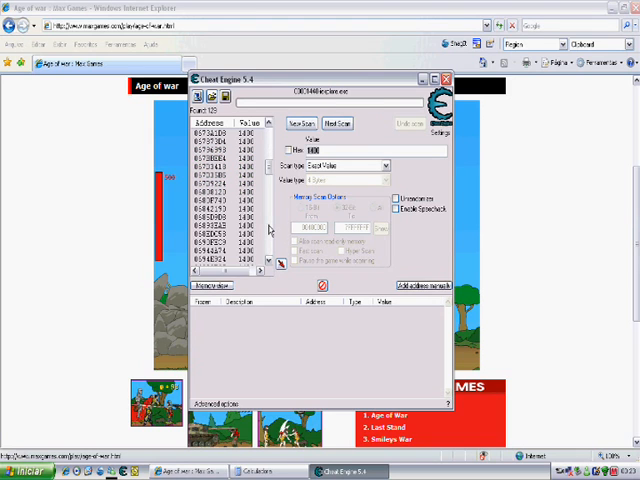
# - Scroll through the found gold addresses to add them to the cheat table
pyautogui.scroll(-3)
pyautogui.write('99999')
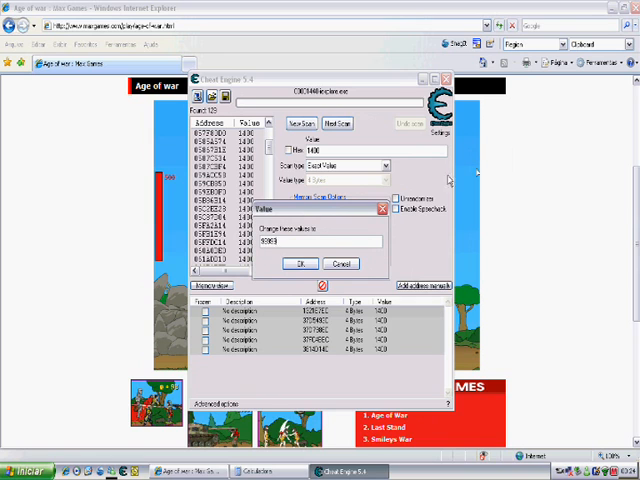
# - Confirm the new gold value for the table entries and switch back to Age of War
pyautogui.click(300, 264)
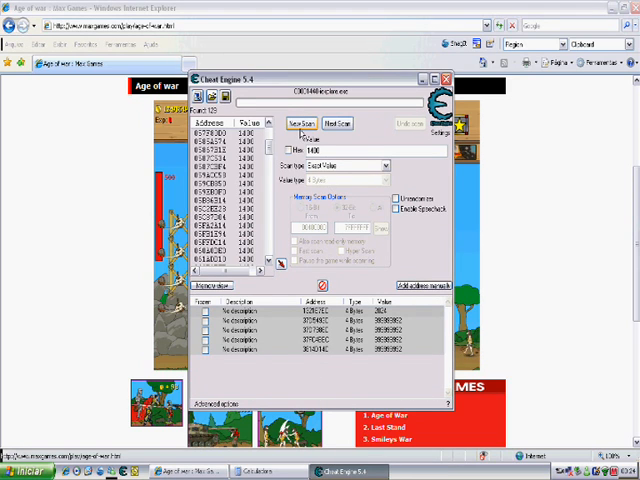
pyautogui.click(300, 122)
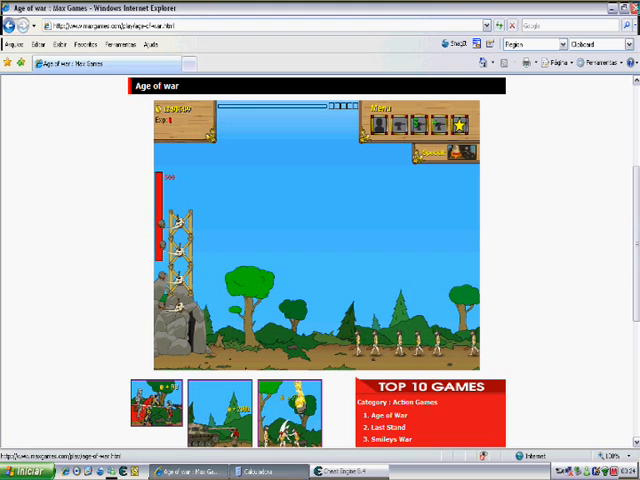
# - Bring up Windows Calculator over the game and work out the needed numbers
pyautogui.click(264, 472)
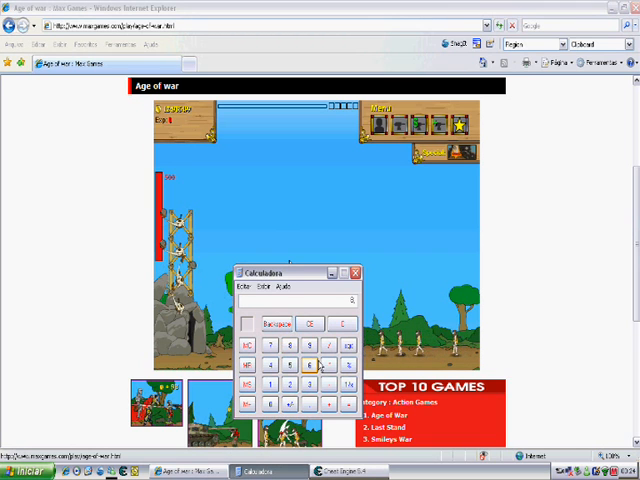
pyautogui.click(356, 272)
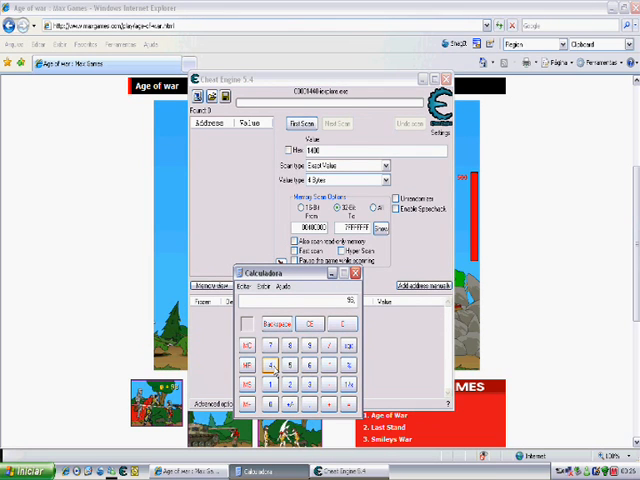
# - Rescan for the gold value and set the listed addresses to 10000
pyautogui.click(268, 364)
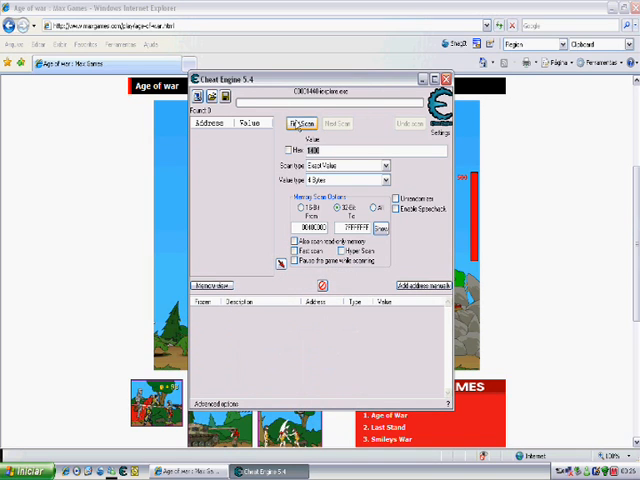
pyautogui.click(300, 122)
pyautogui.write('7712')
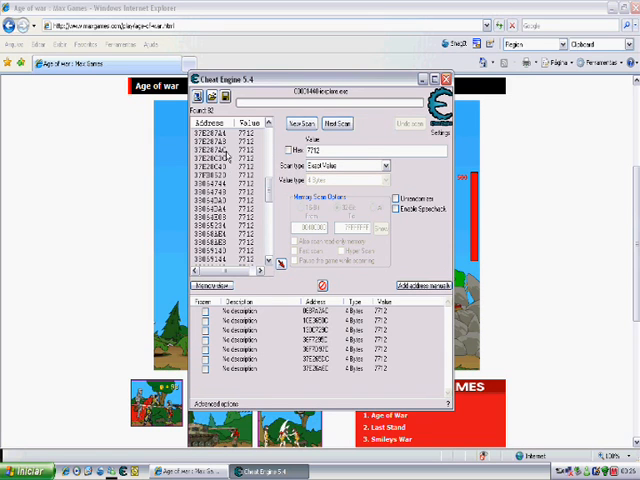
pyautogui.scroll(-3)
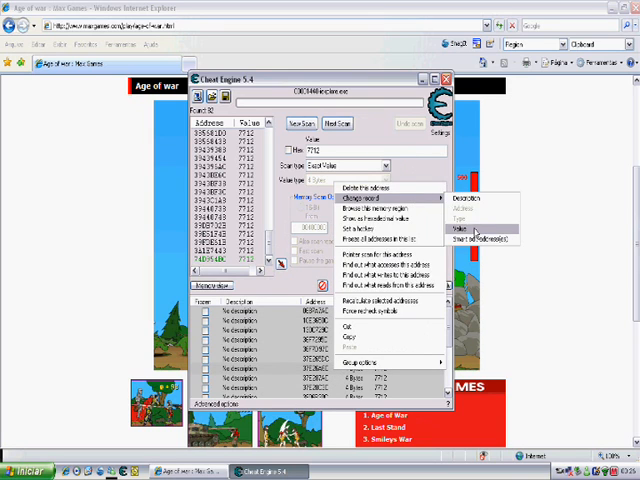
pyautogui.click(462, 230)
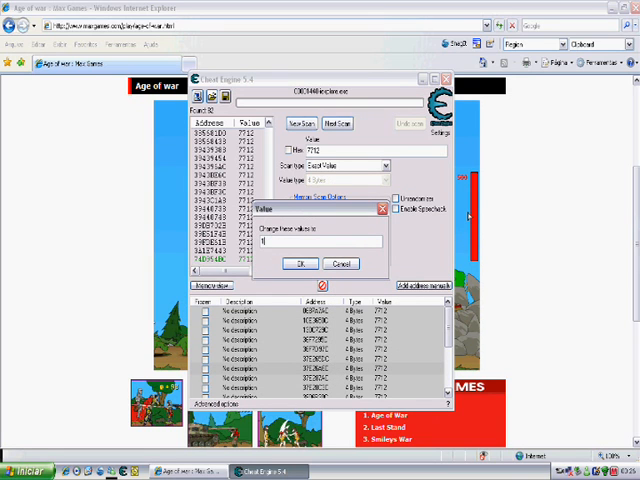
pyautogui.write('10000')
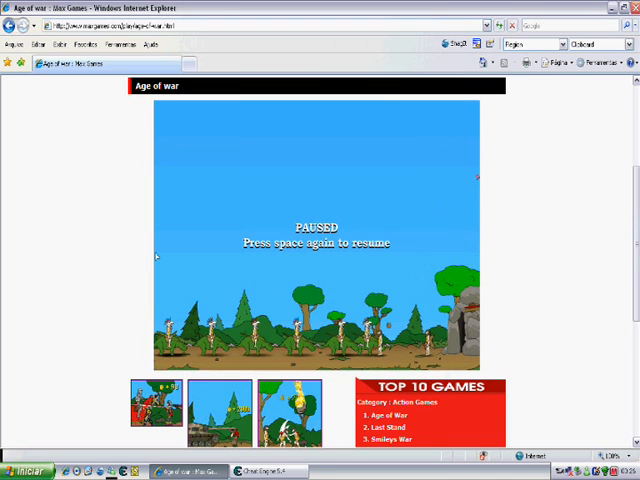
# - Unpause the game, buy a base turret and train new units with the boosted gold
pyautogui.press('space')
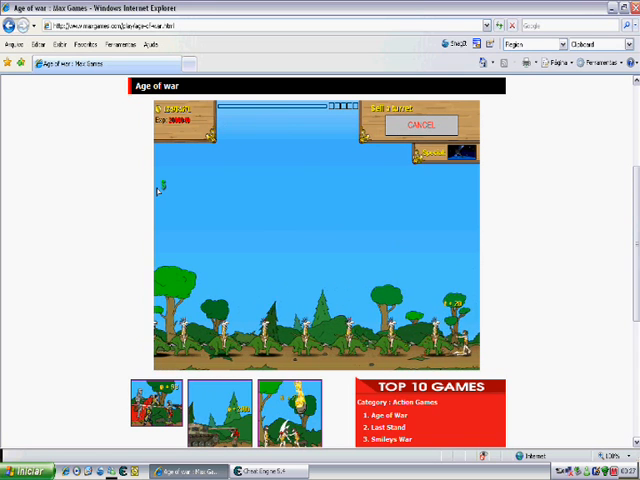
pyautogui.click(422, 126)
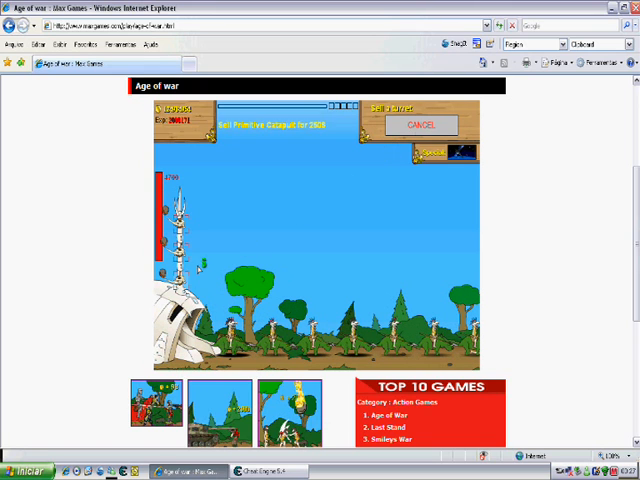
pyautogui.click(420, 124)
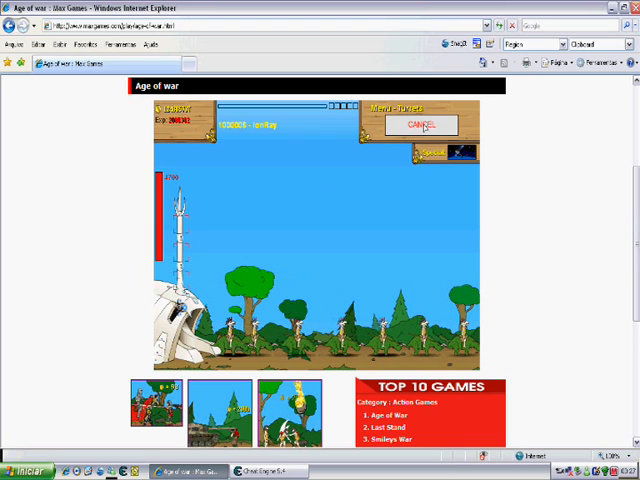
pyautogui.click(420, 124)
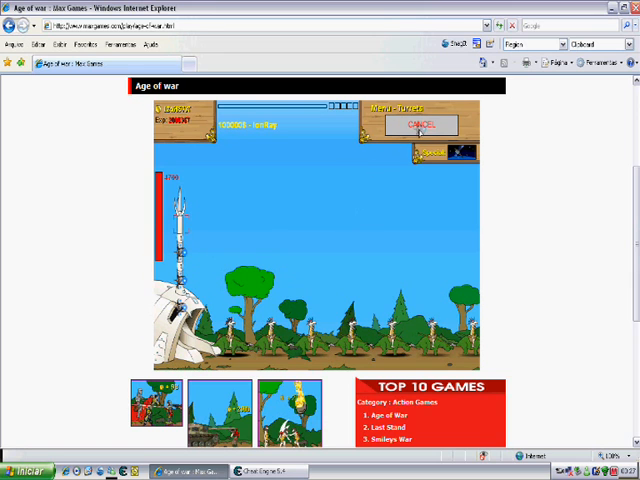
pyautogui.click(420, 124)
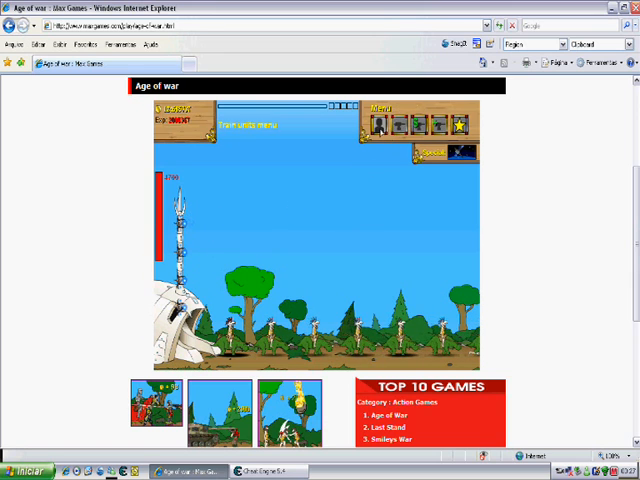